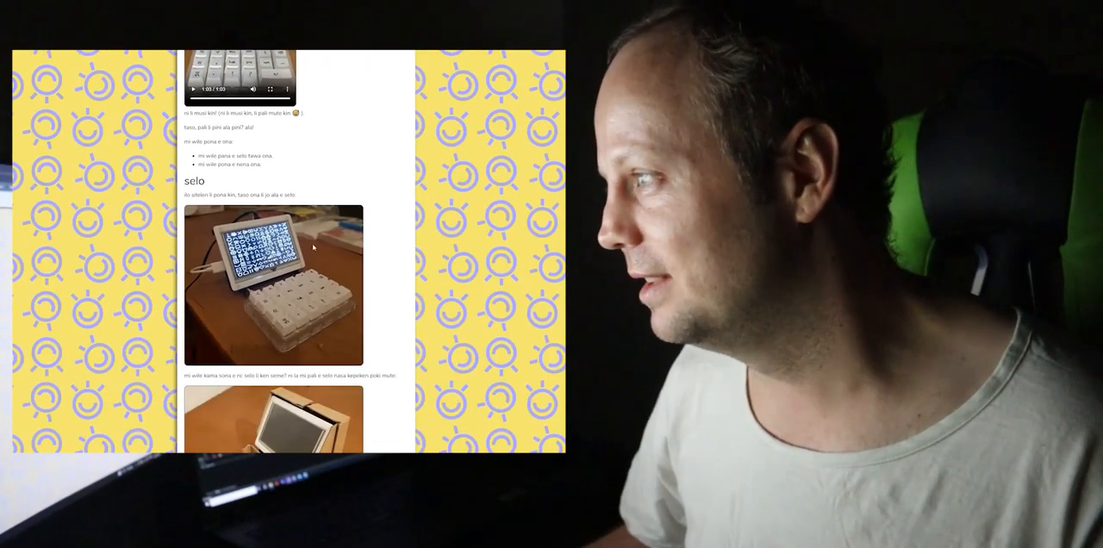
pyautogui.scroll(3)
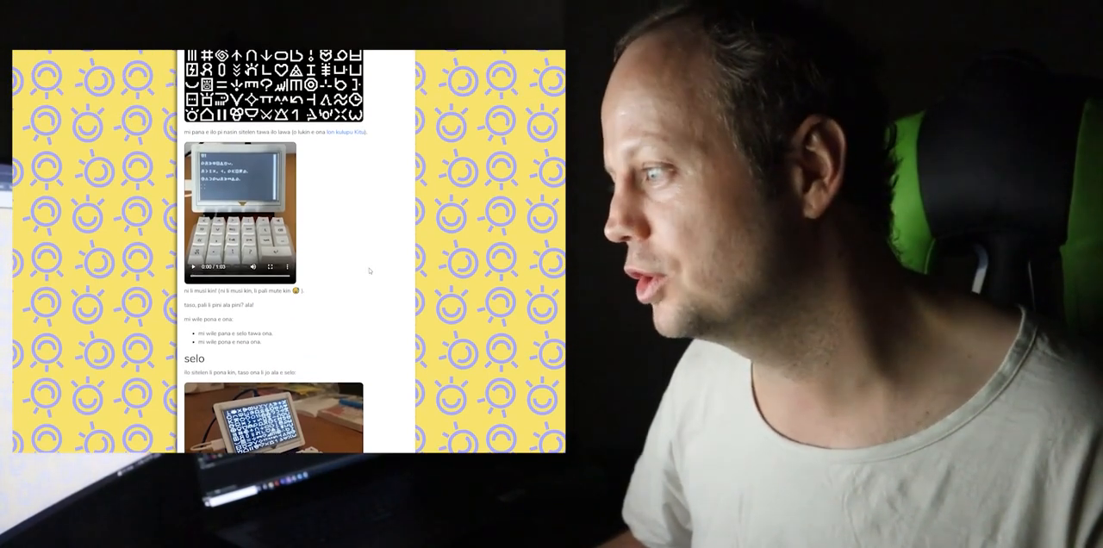
pyautogui.scroll(-3)
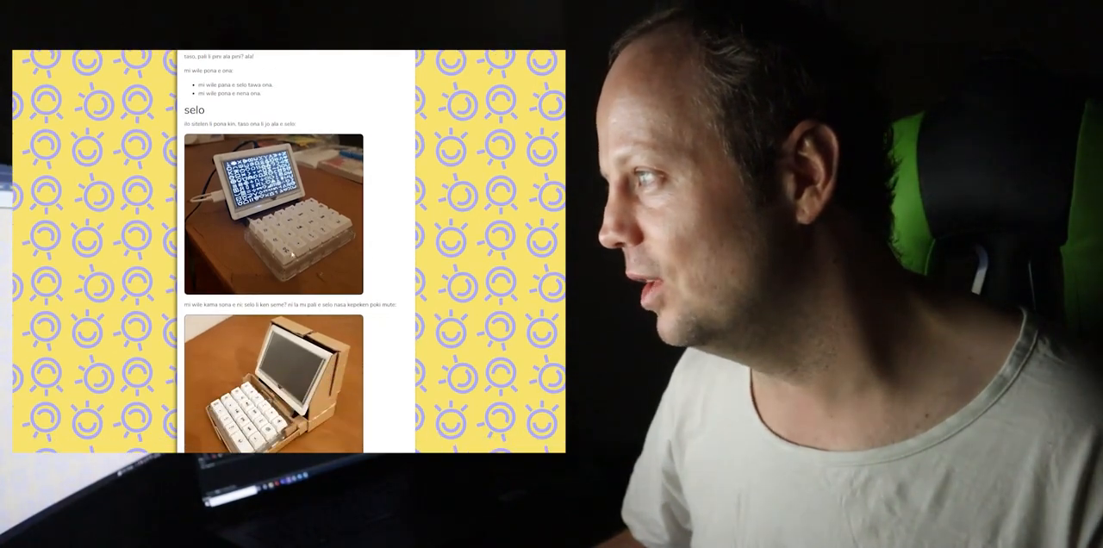
pyautogui.scroll(-3)
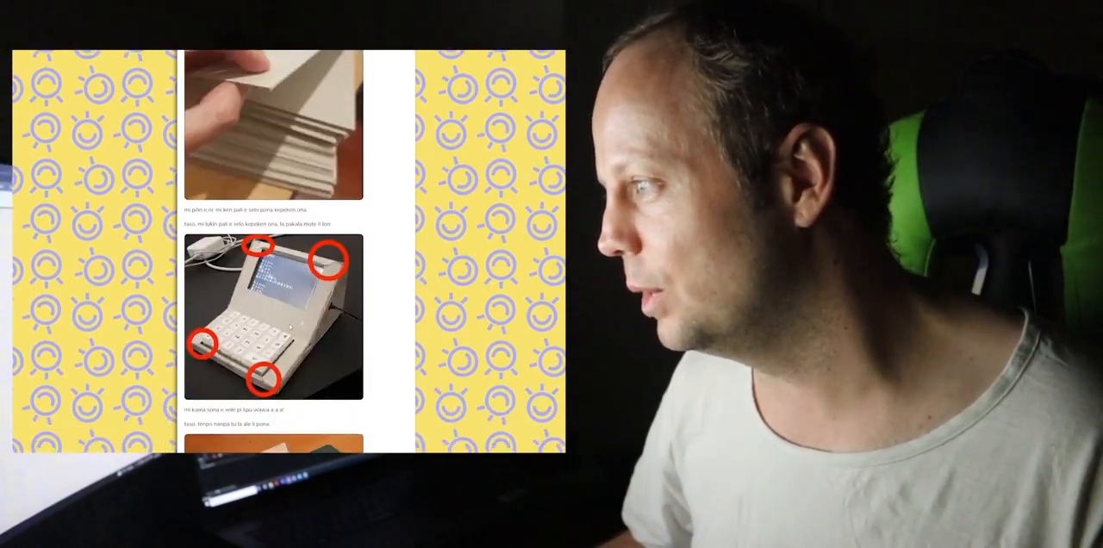
pyautogui.scroll(-3)
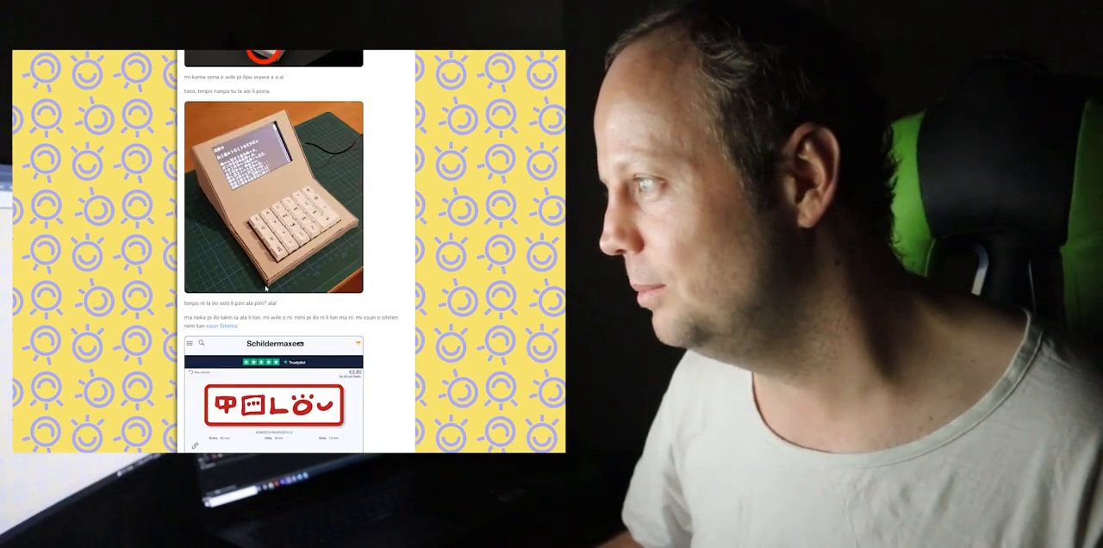
pyautogui.scroll(-3)
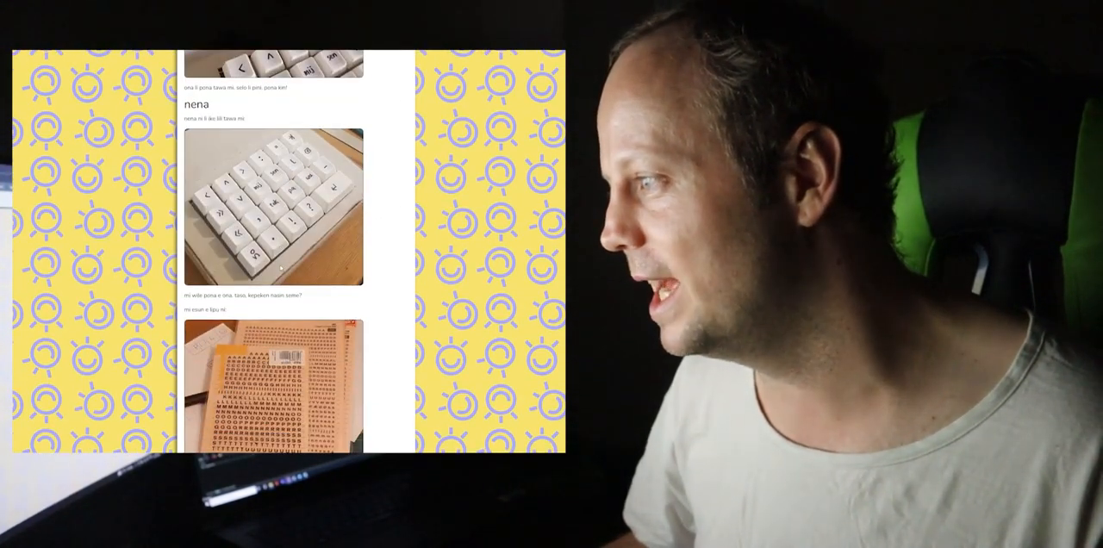
pyautogui.scroll(-3)
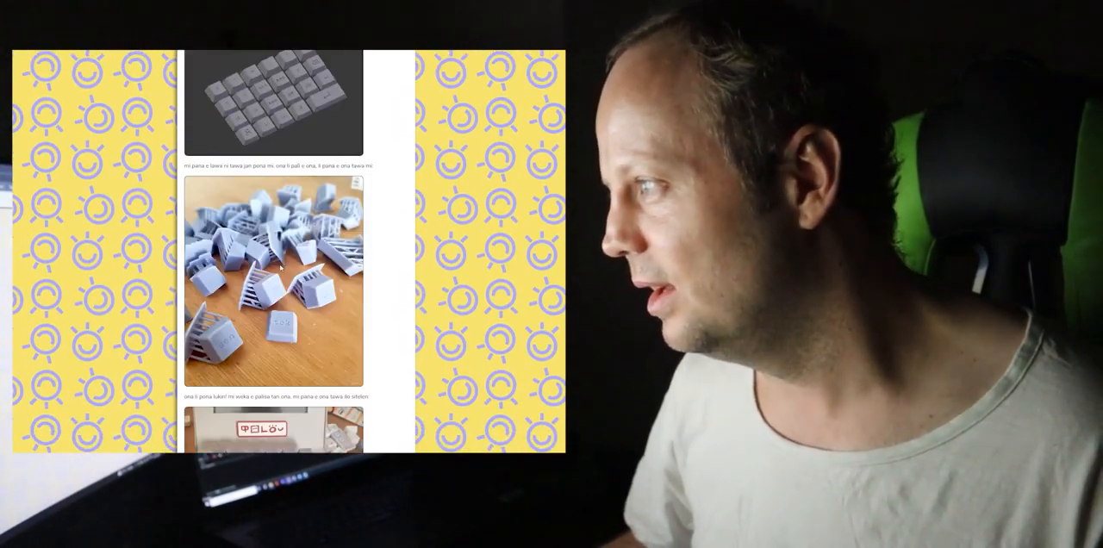
pyautogui.scroll(-3)
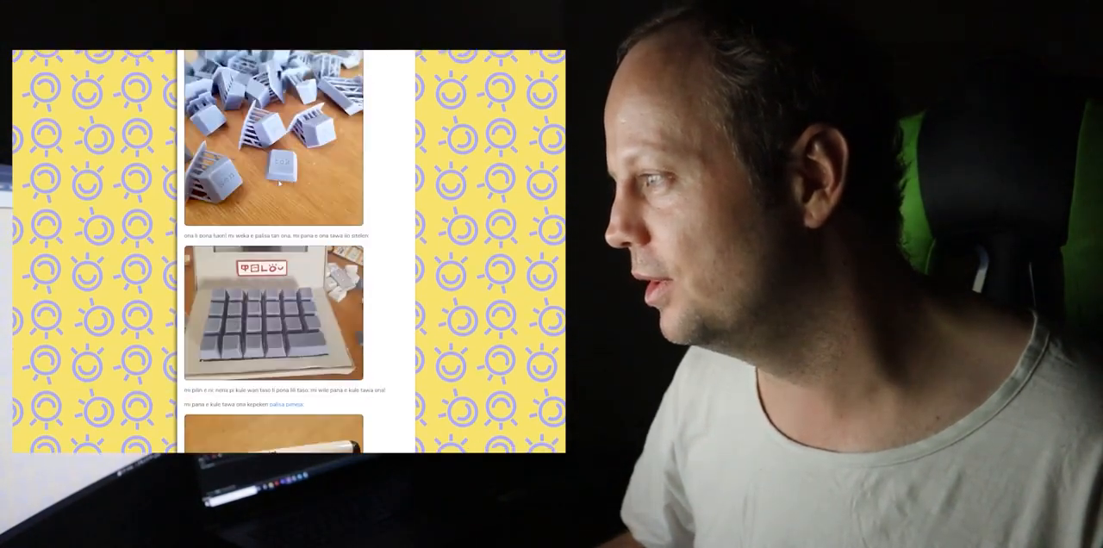
pyautogui.scroll(-3)
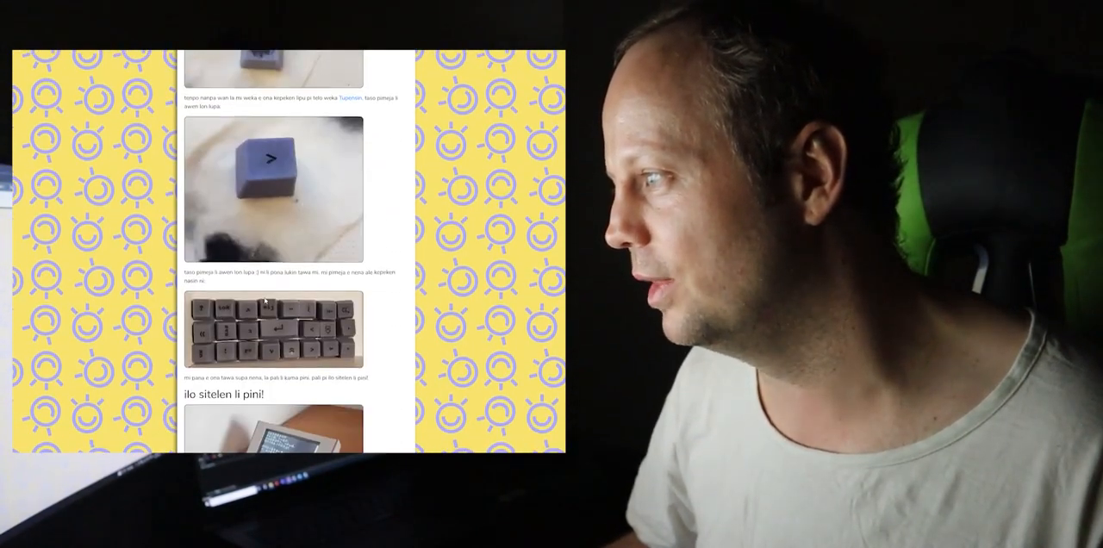
pyautogui.scroll(-3)
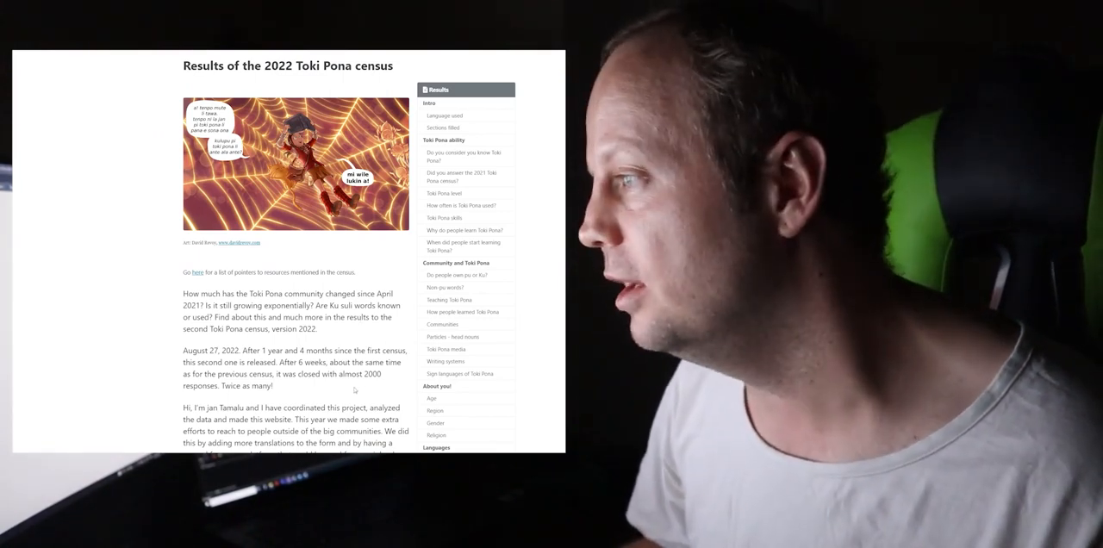
pyautogui.scroll(-3)
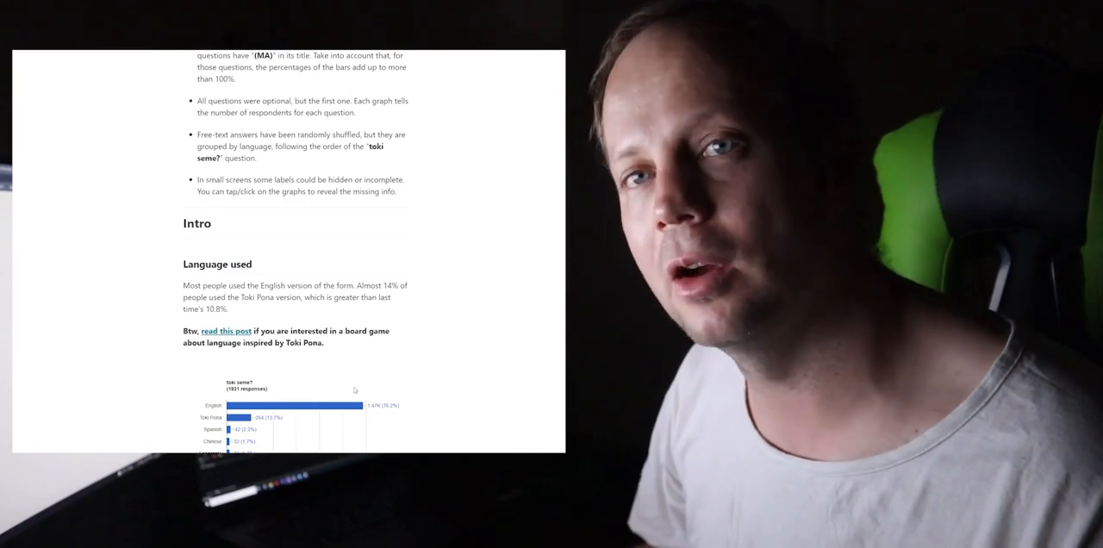
pyautogui.scroll(-3)
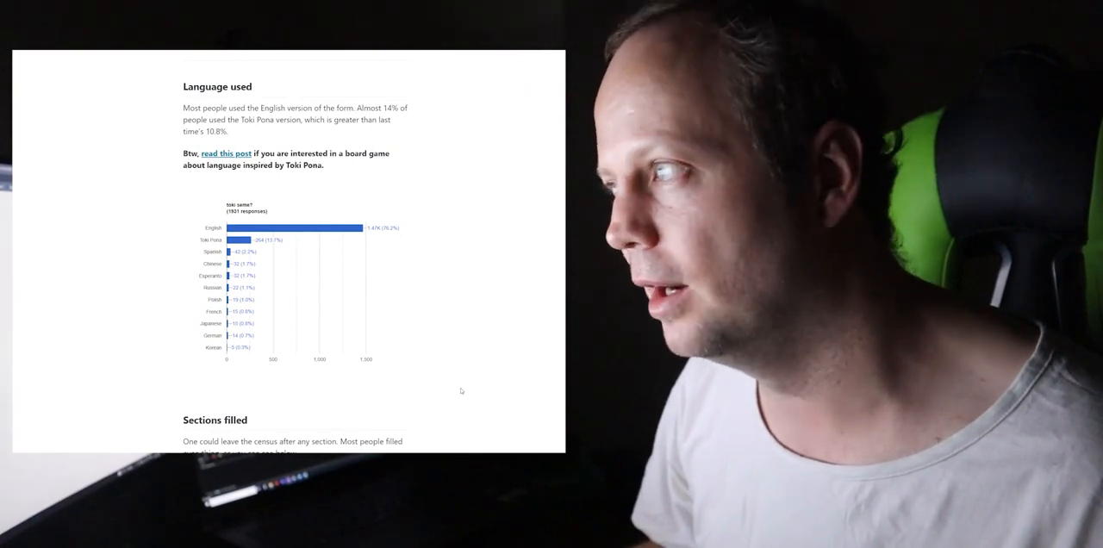
pyautogui.scroll(-3)
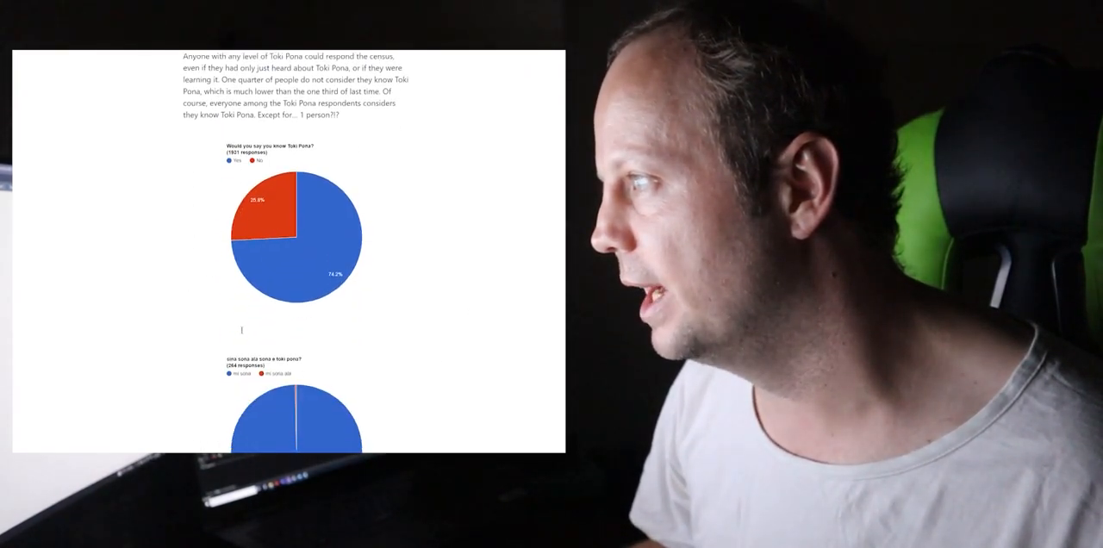
pyautogui.scroll(-3)
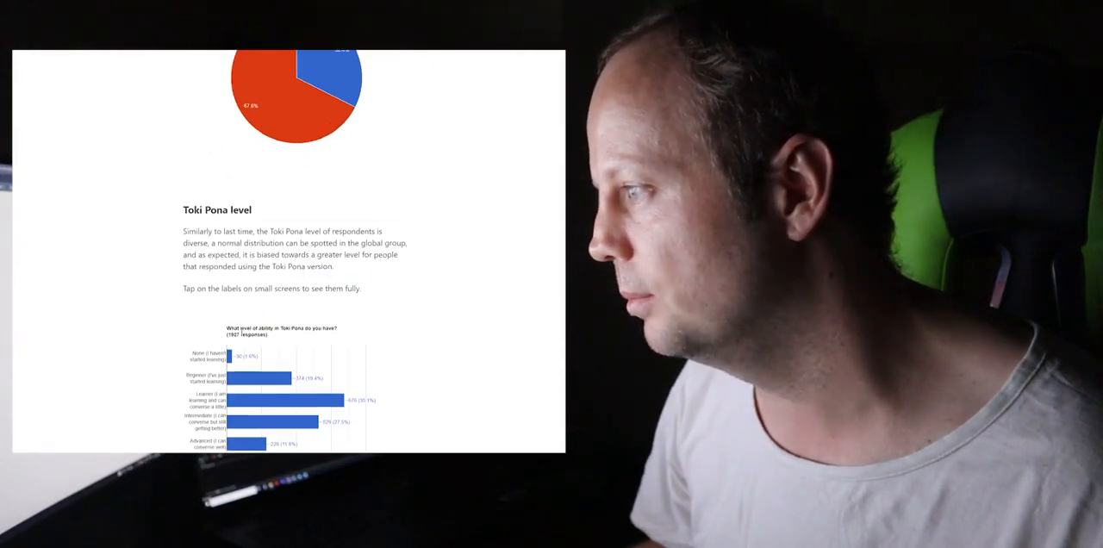
pyautogui.scroll(-3)
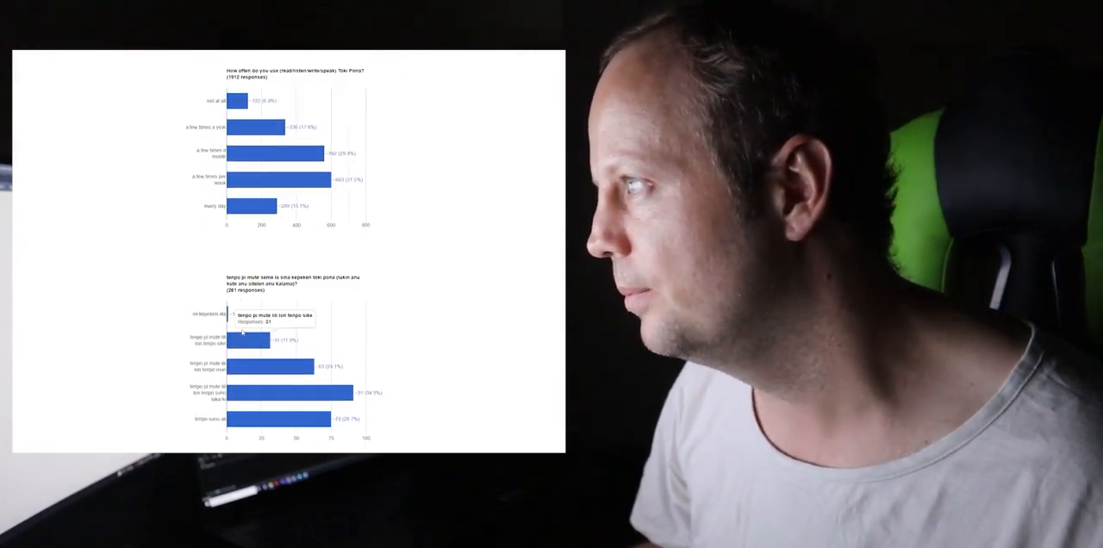
pyautogui.scroll(-3)
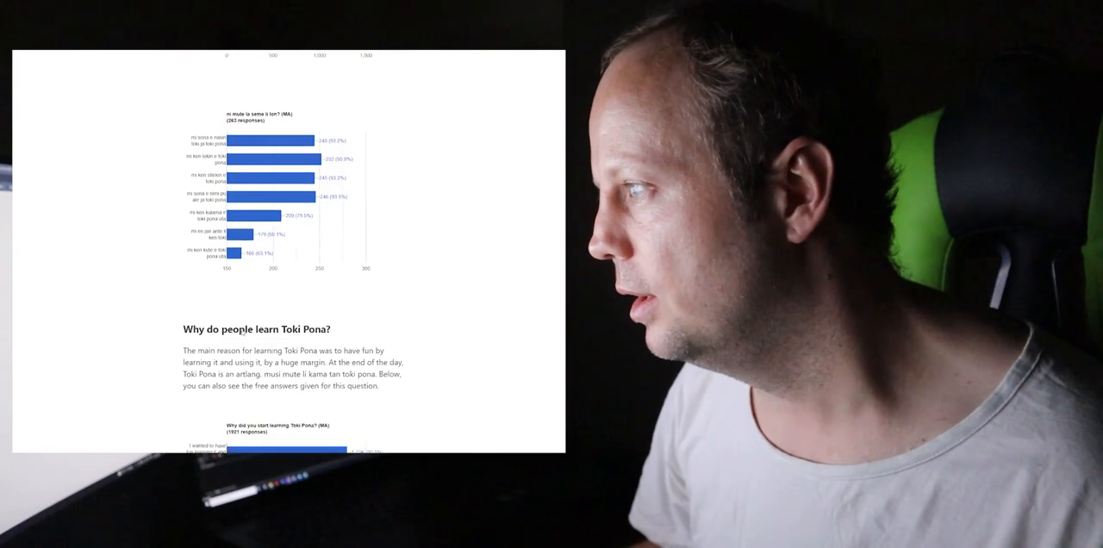
pyautogui.scroll(-3)
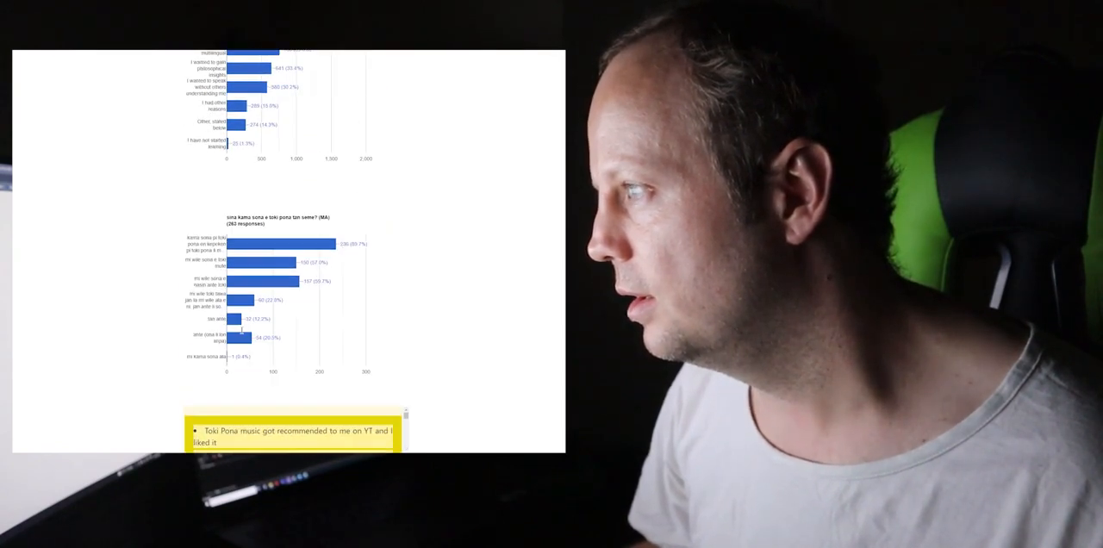
pyautogui.scroll(3)
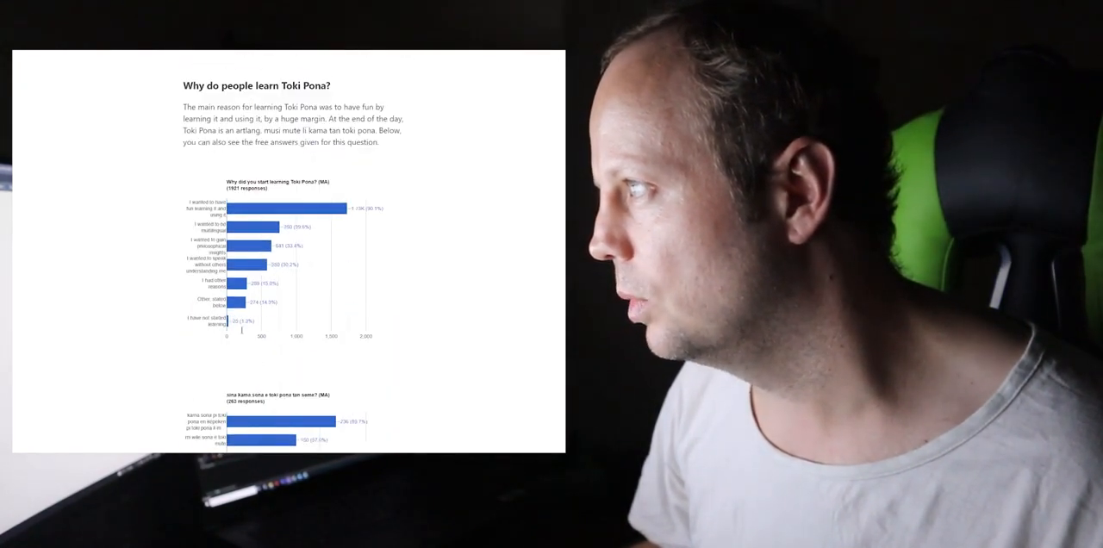
pyautogui.scroll(-3)
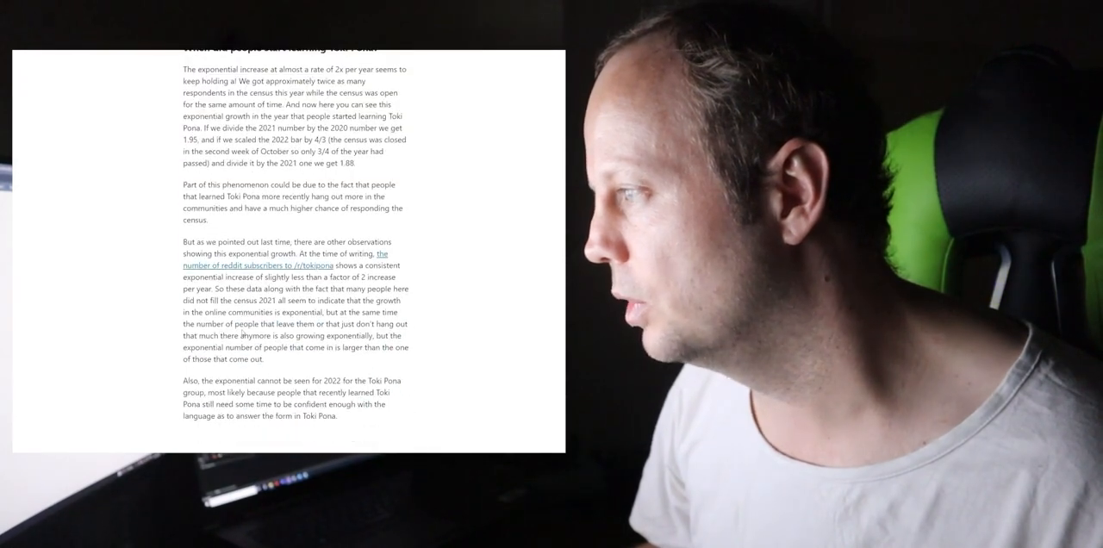
pyautogui.scroll(-3)
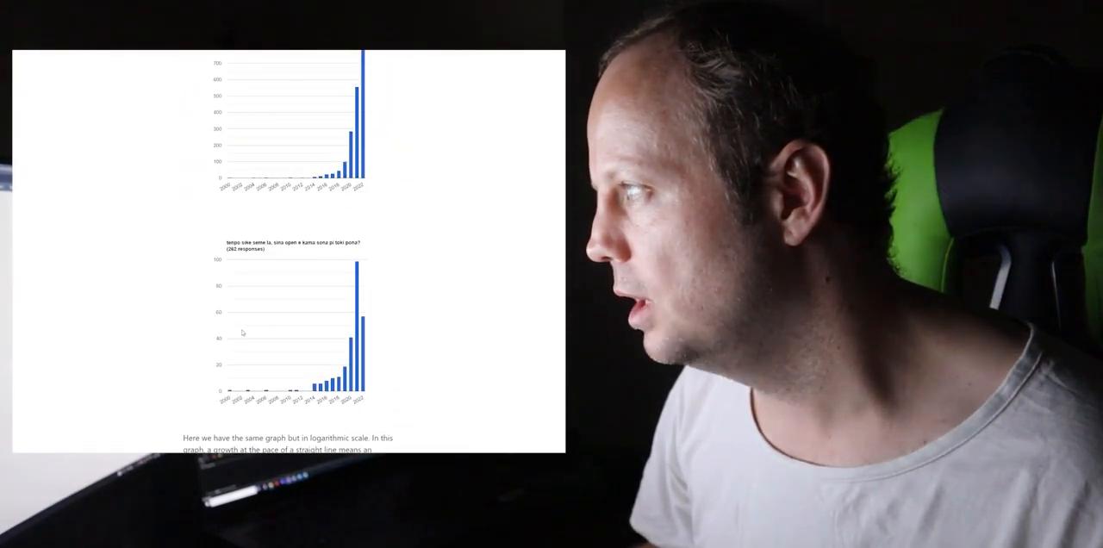
pyautogui.scroll(3)
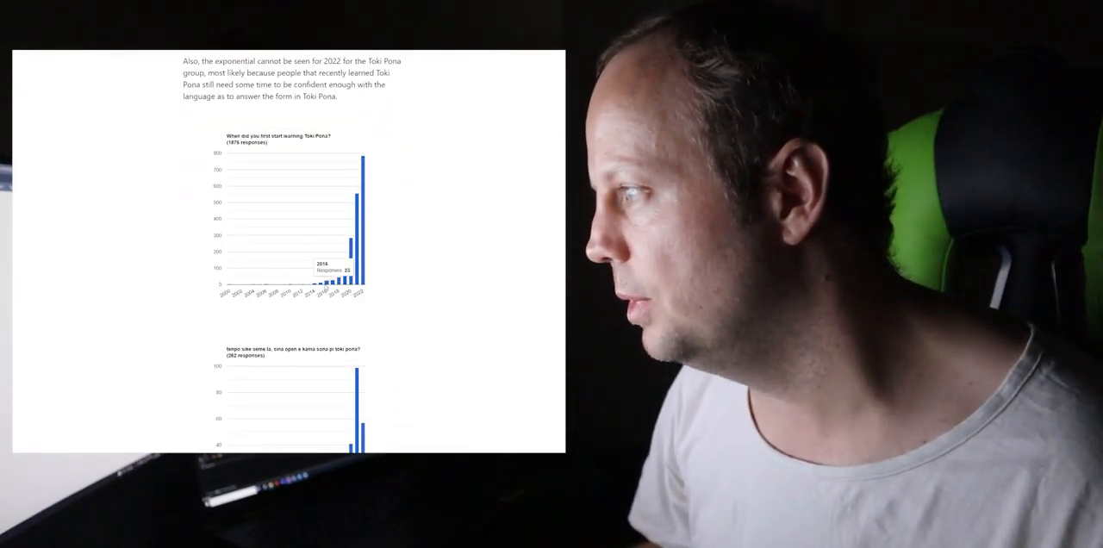
pyautogui.moveTo(352, 181)
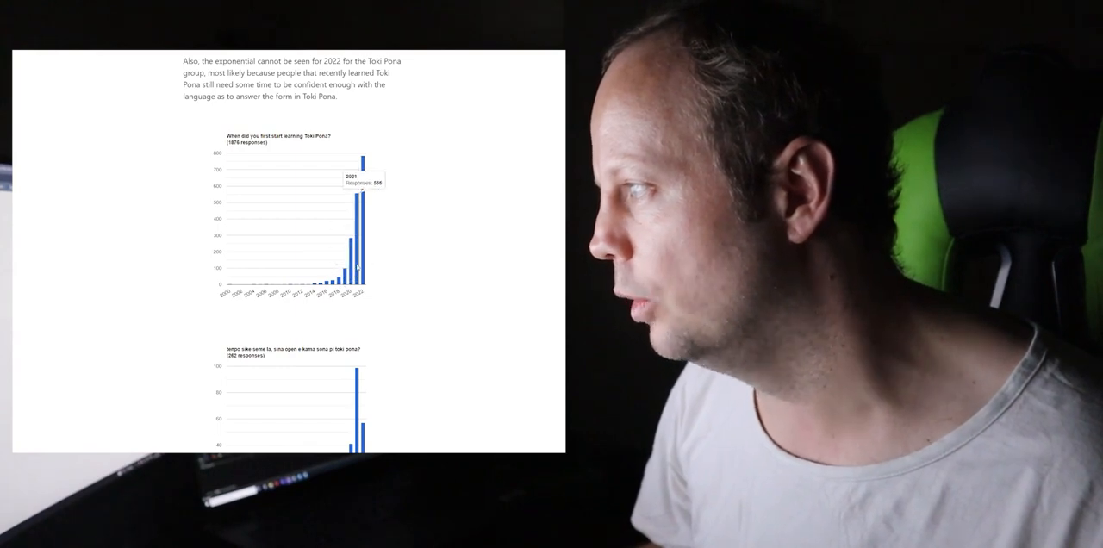
pyautogui.moveTo(362, 240)
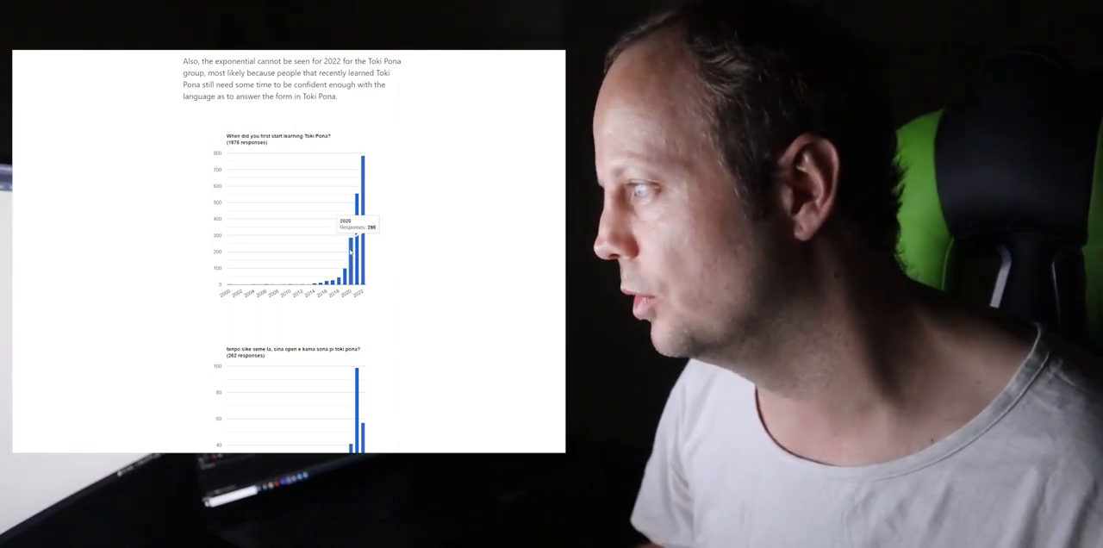
pyautogui.moveTo(348, 259)
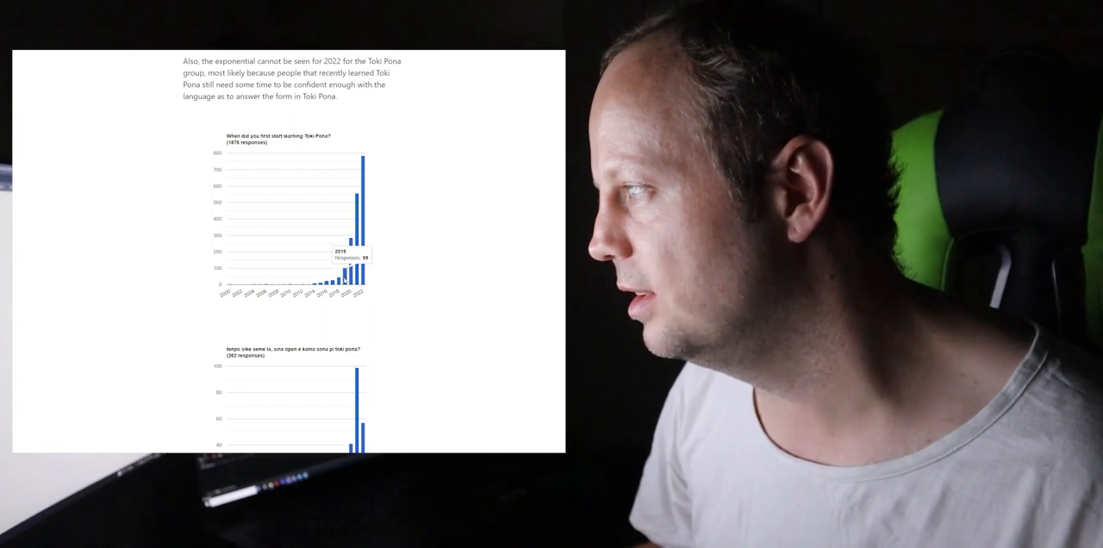
pyautogui.moveTo(325, 274)
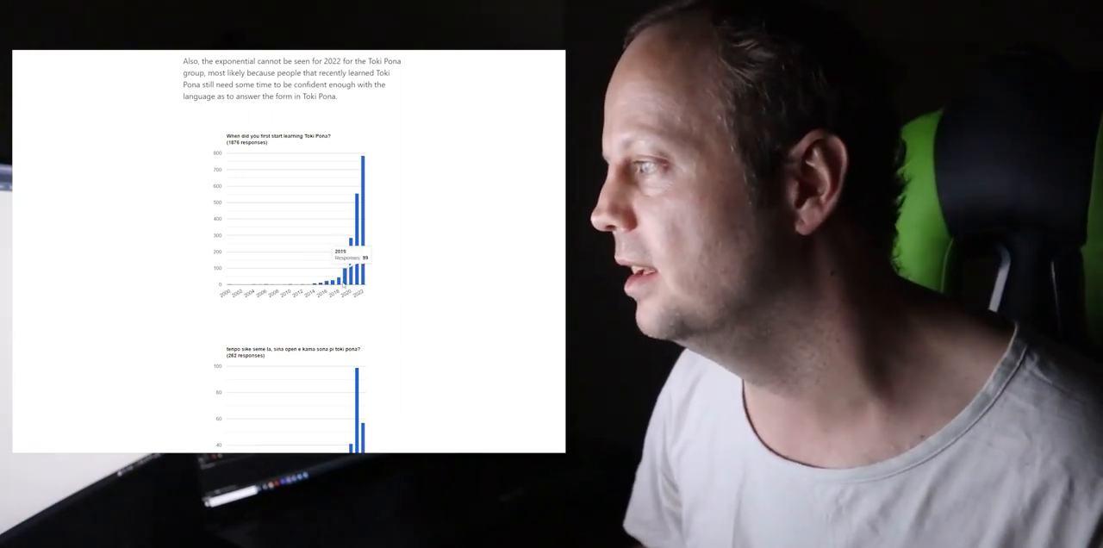
pyautogui.moveTo(428, 300)
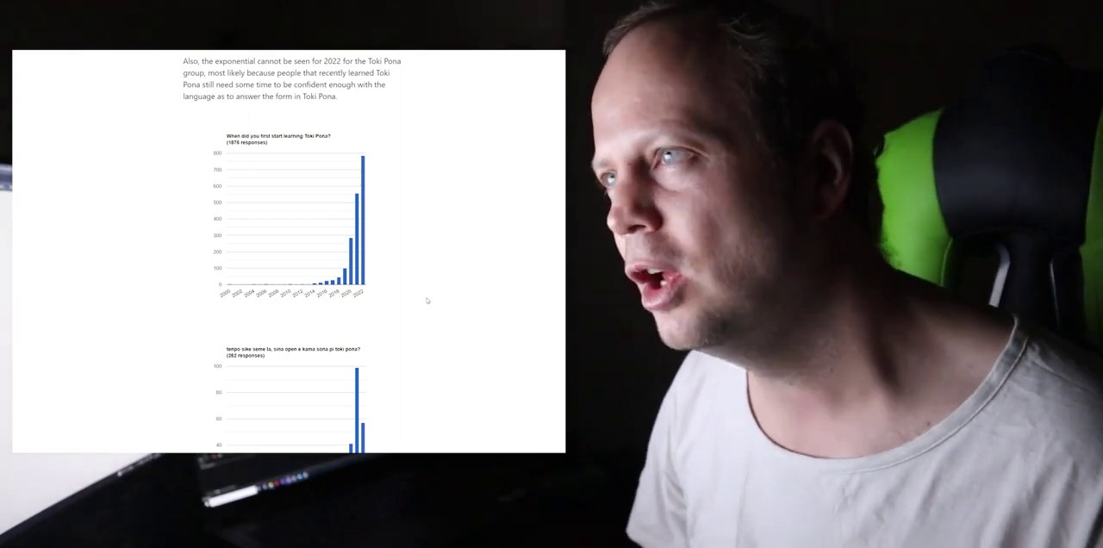